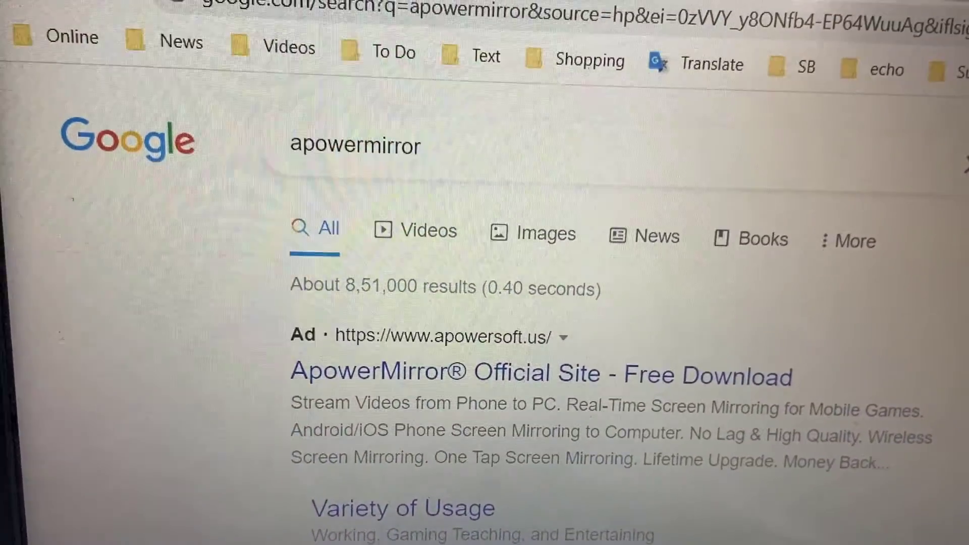
- Scroll the 'apowermirror' results and open 'ApowerMirror® Official Site - Free Download'
{"action": "scroll", "scroll_direction": "down", "scroll_amount": 3}
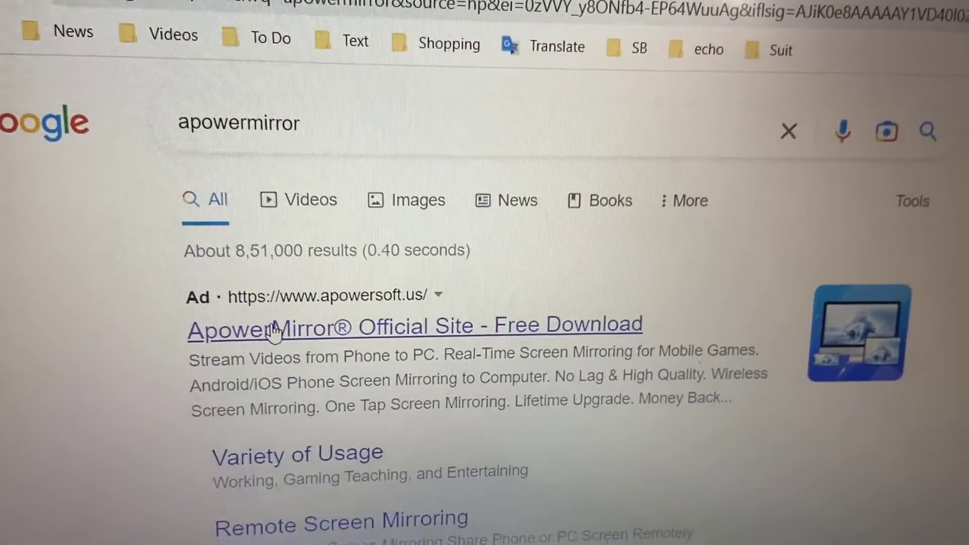
{"action": "left_click", "coordinate": [413, 326]}
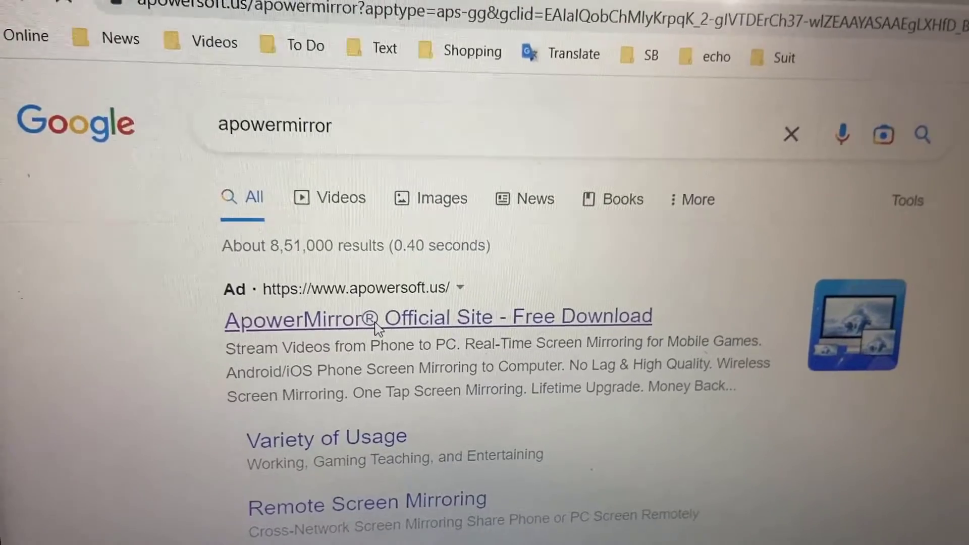
- Go to the ApowerMirror website and use Download Now to get the Windows installer
{"action": "left_click", "coordinate": [368, 317]}
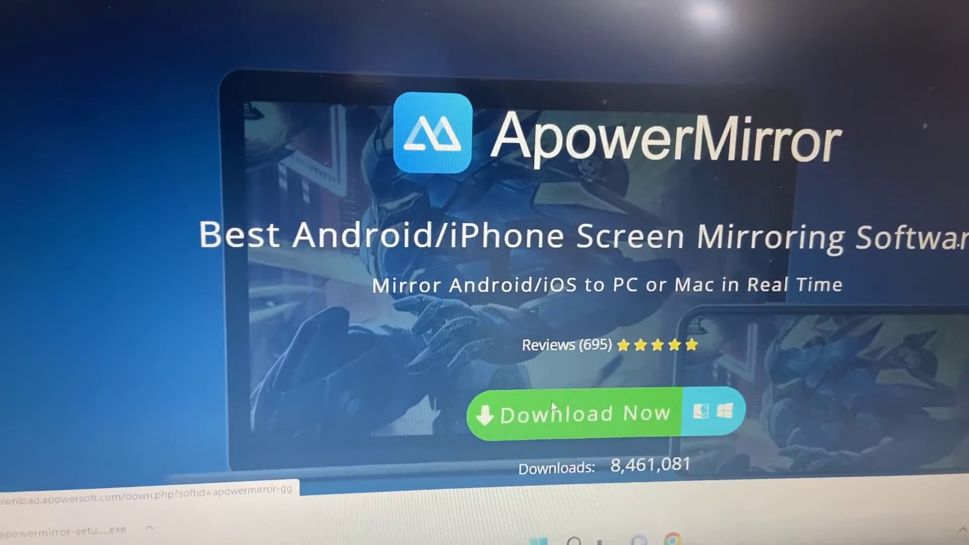
{"action": "left_click", "coordinate": [587, 412]}
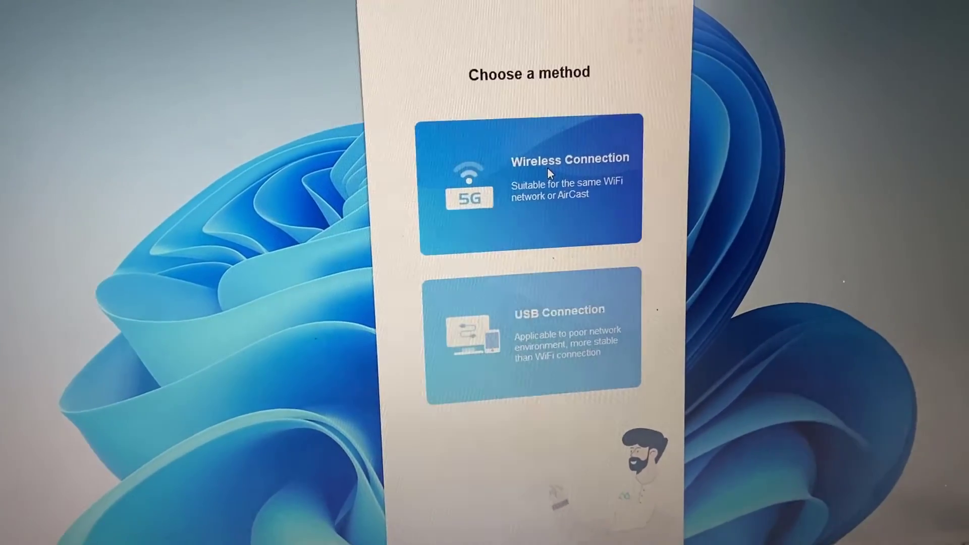
- Choose Wireless Connection in ApowerMirror's connection method screen
{"action": "left_click", "coordinate": [528, 185]}
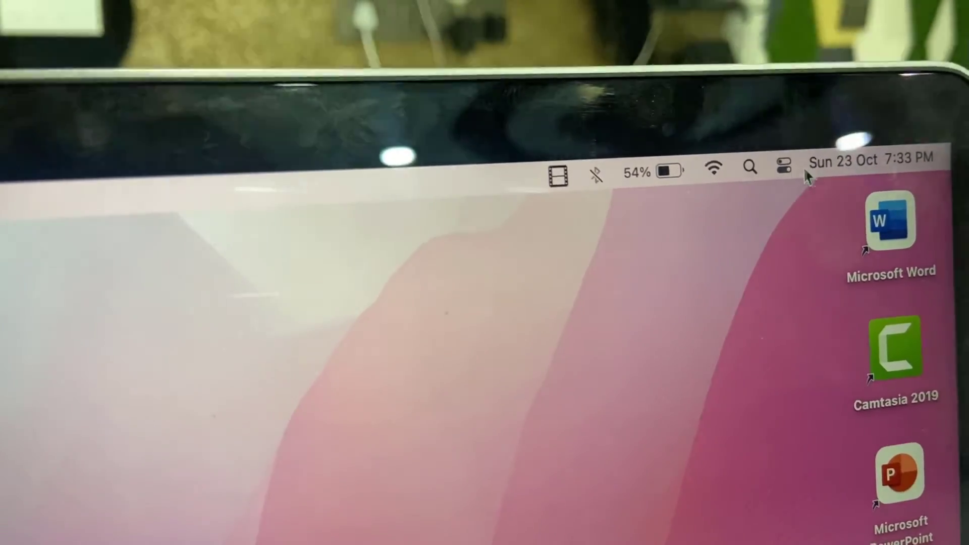
- Open Control Center on the Mac and show the Screen Mirroring options
{"action": "left_click", "coordinate": [783, 167]}
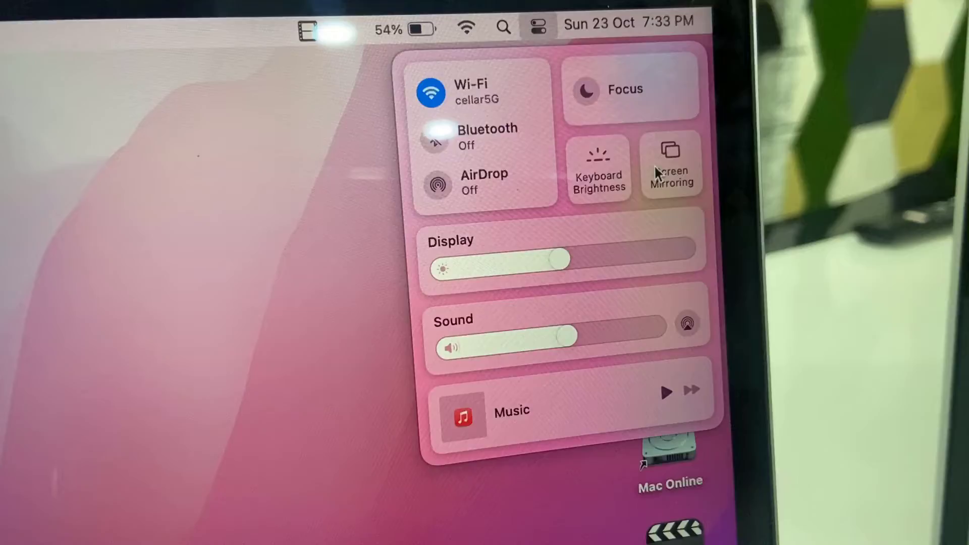
{"action": "left_click", "coordinate": [671, 167]}
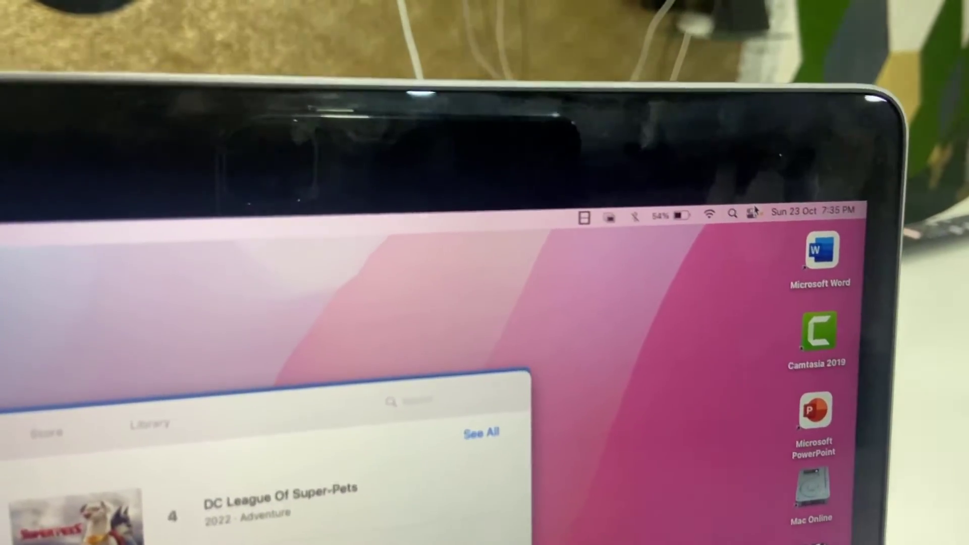
- Reopen Control Center and Screen Mirroring to mirror the Mac to the Apowersoft PC
{"action": "left_click", "coordinate": [748, 213]}
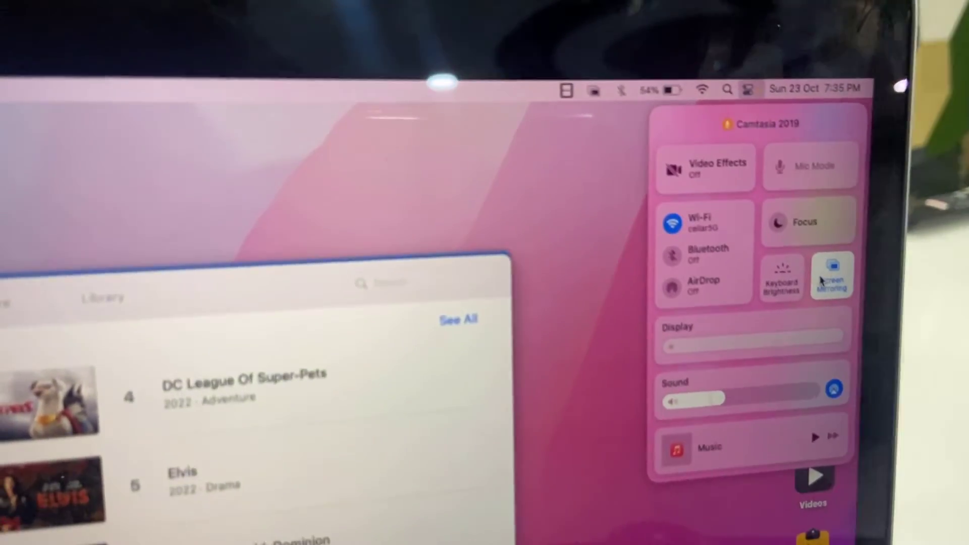
{"action": "left_click", "coordinate": [832, 276]}
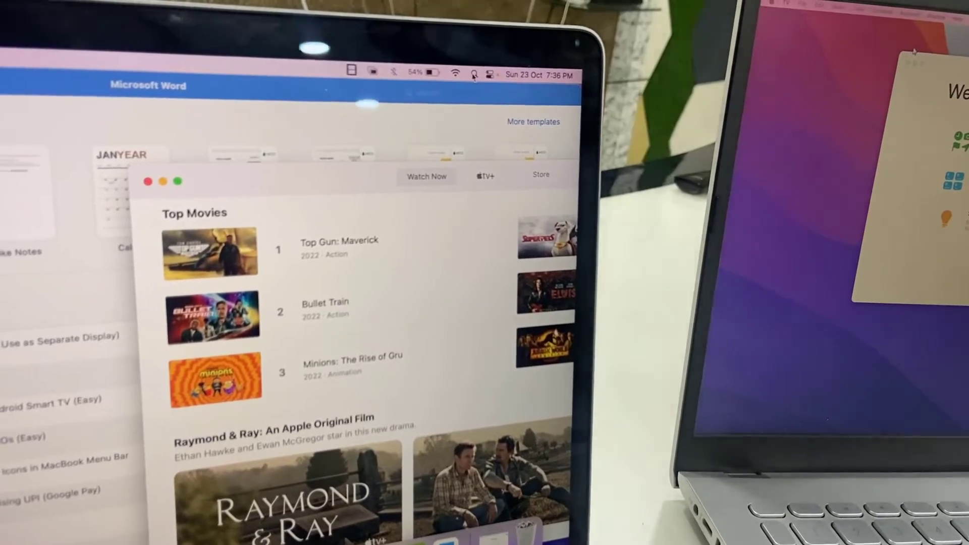
{"action": "left_click", "coordinate": [490, 72]}
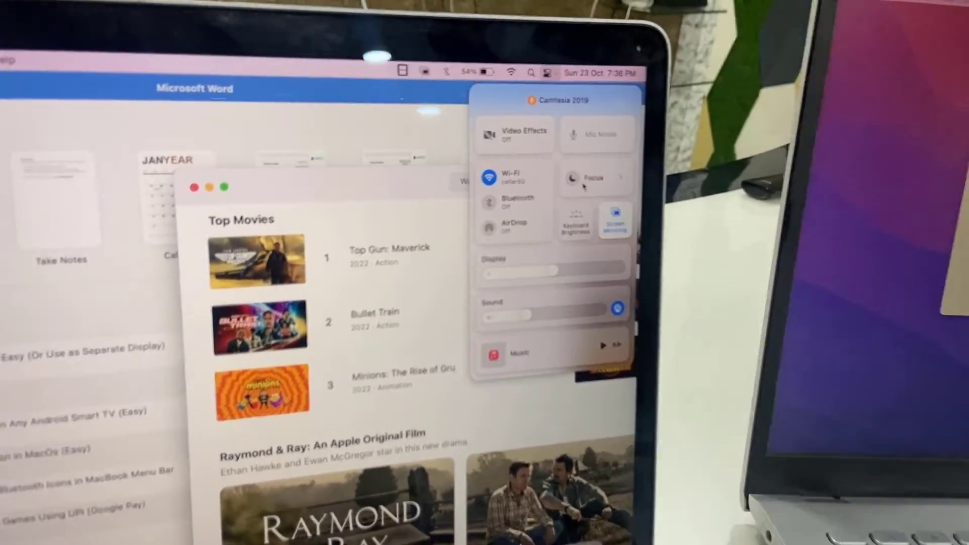
{"action": "left_click", "coordinate": [614, 219]}
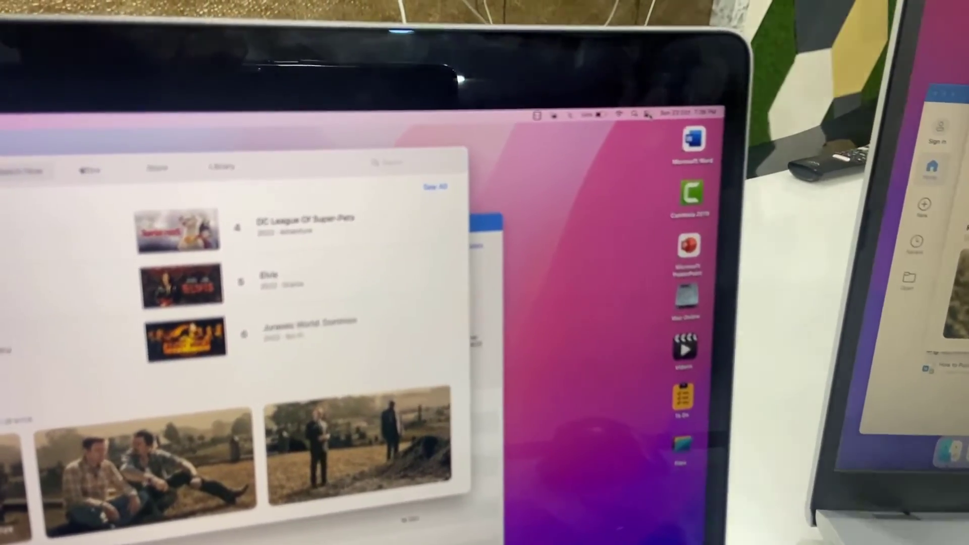
- Open Control Center's Screen Mirroring menu showing mirror and Use As Separate Display options
{"action": "left_click", "coordinate": [648, 115]}
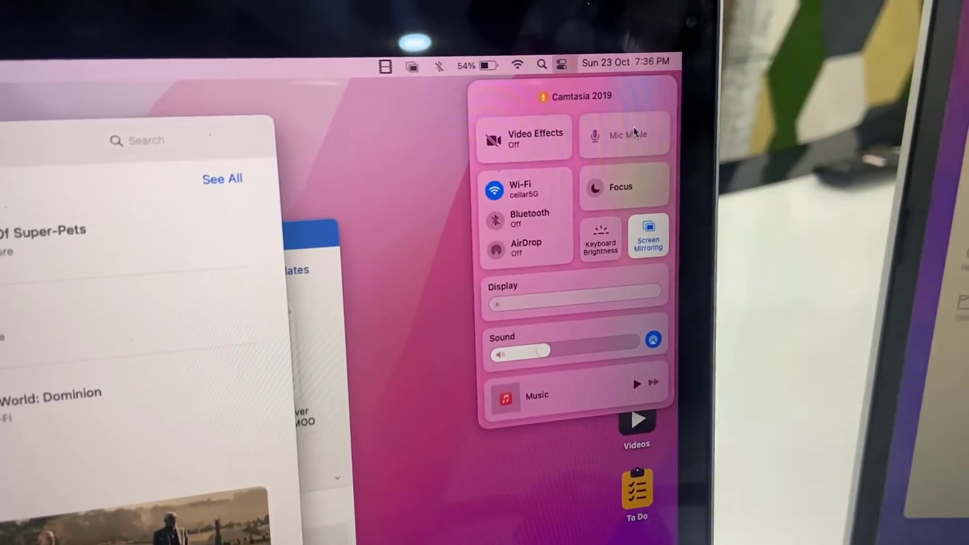
{"action": "left_click", "coordinate": [647, 237]}
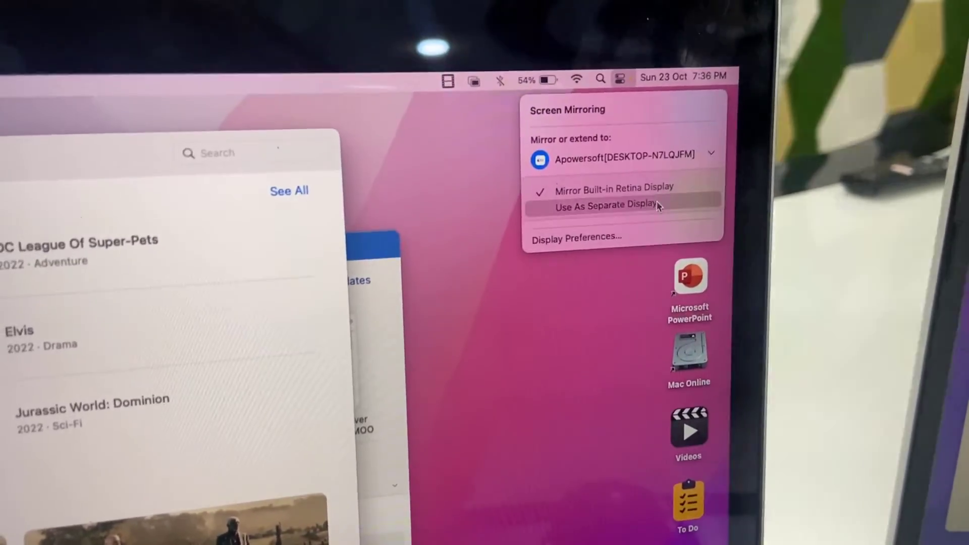